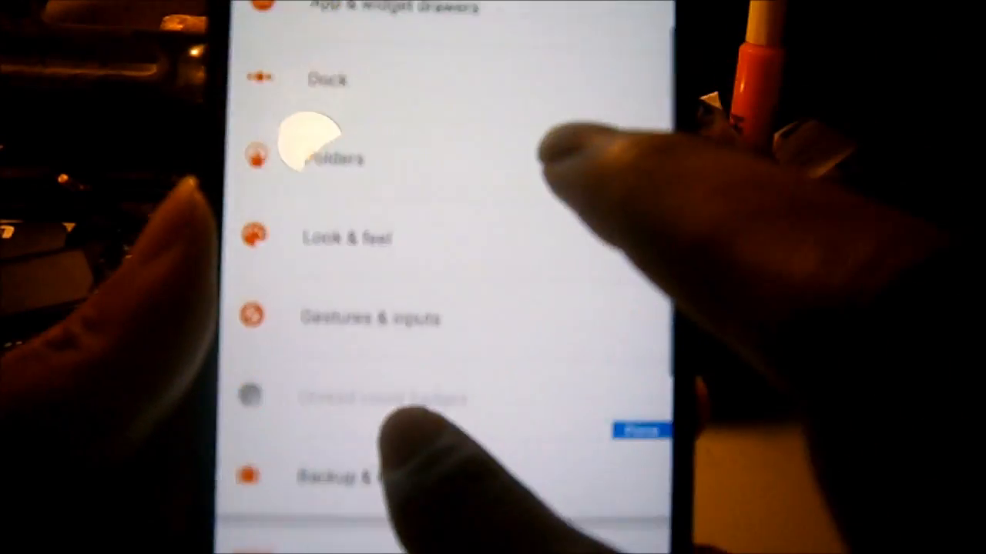
Step: Open the Look & feel page from Nova Settings
left_click(347, 237)
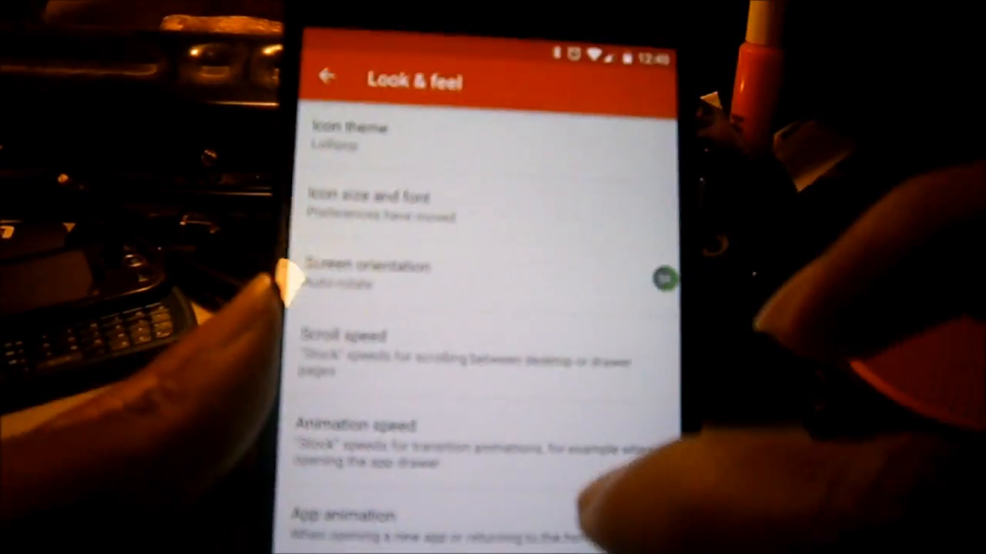